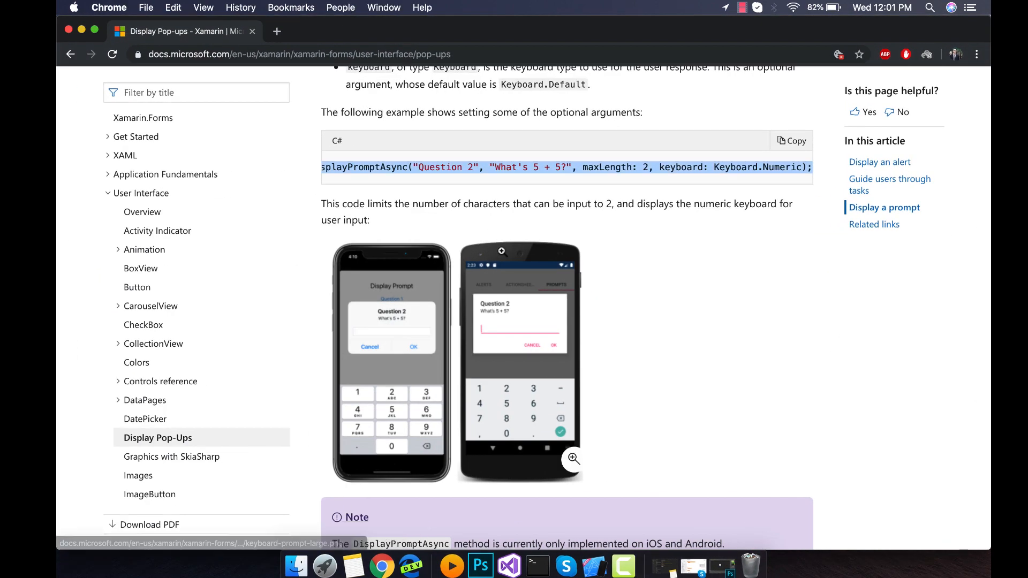
Close the documentation browser and answer the app's name prompt with Dog.
{"action": "scroll", "scroll_direction": "up", "scroll_amount": 3}
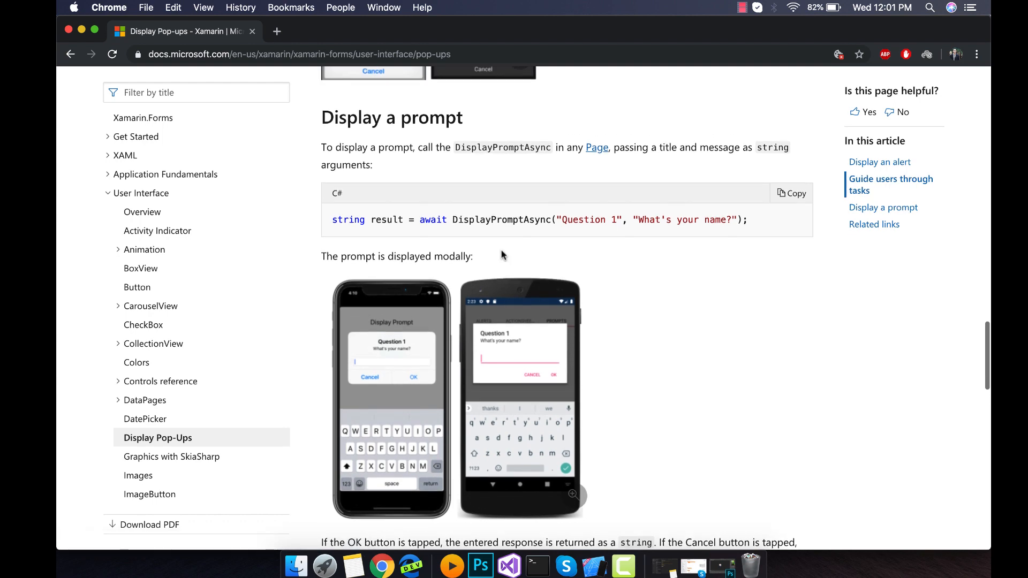
{"action": "scroll", "scroll_direction": "down", "scroll_amount": 3}
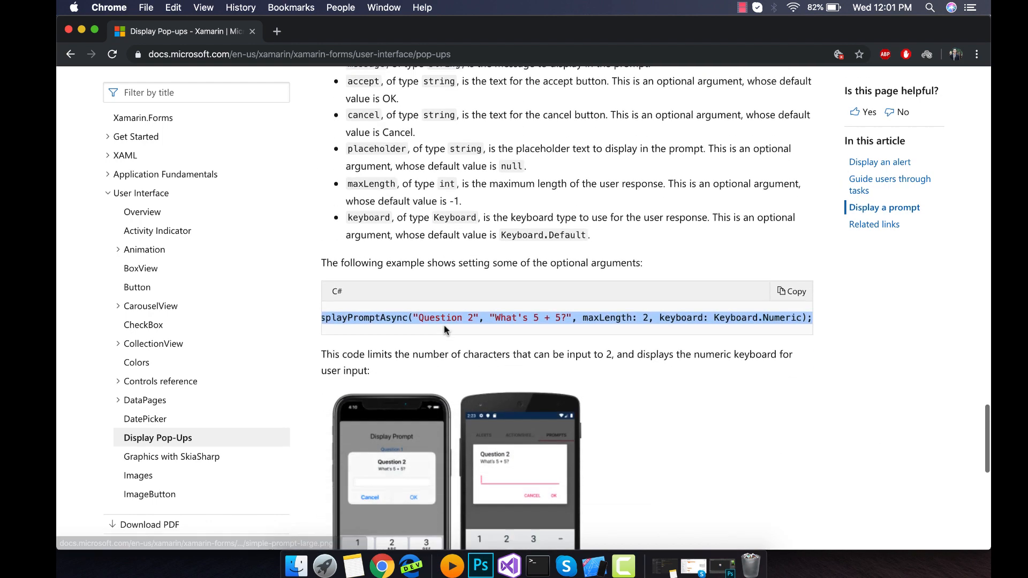
{"action": "scroll", "scroll_direction": "down", "scroll_amount": 3}
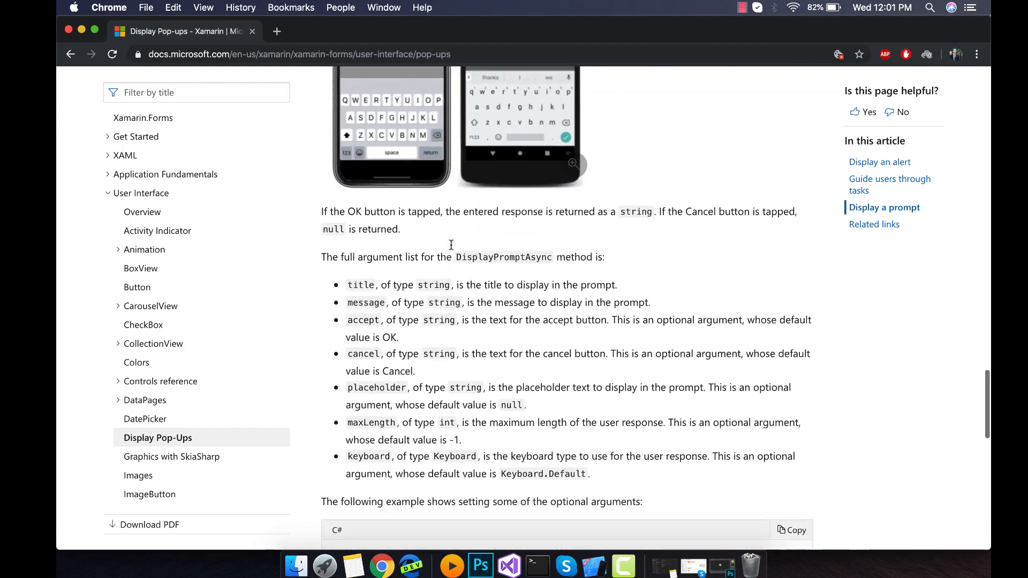
{"action": "scroll", "scroll_direction": "down", "scroll_amount": 3}
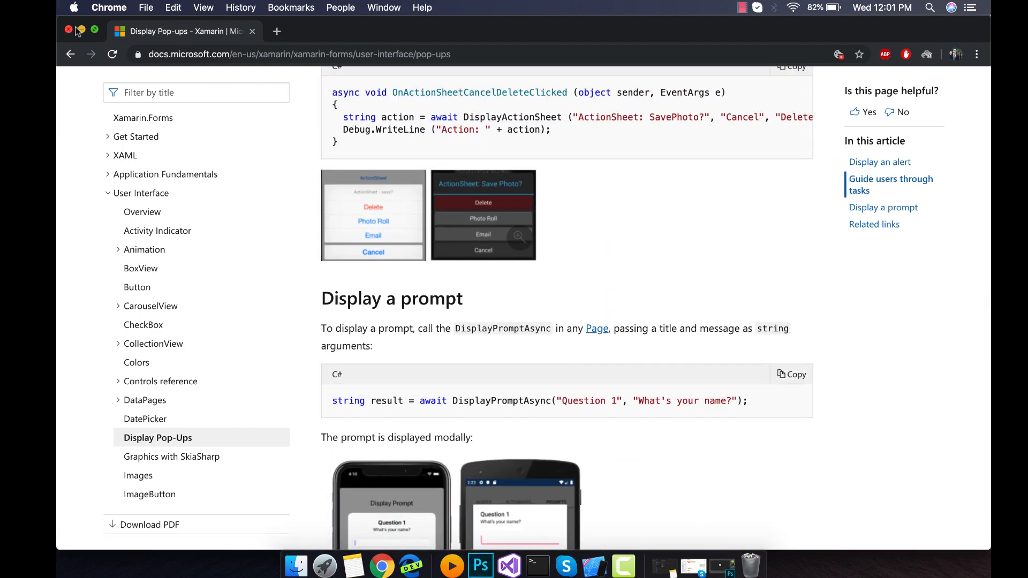
{"action": "left_click", "coordinate": [508, 565]}
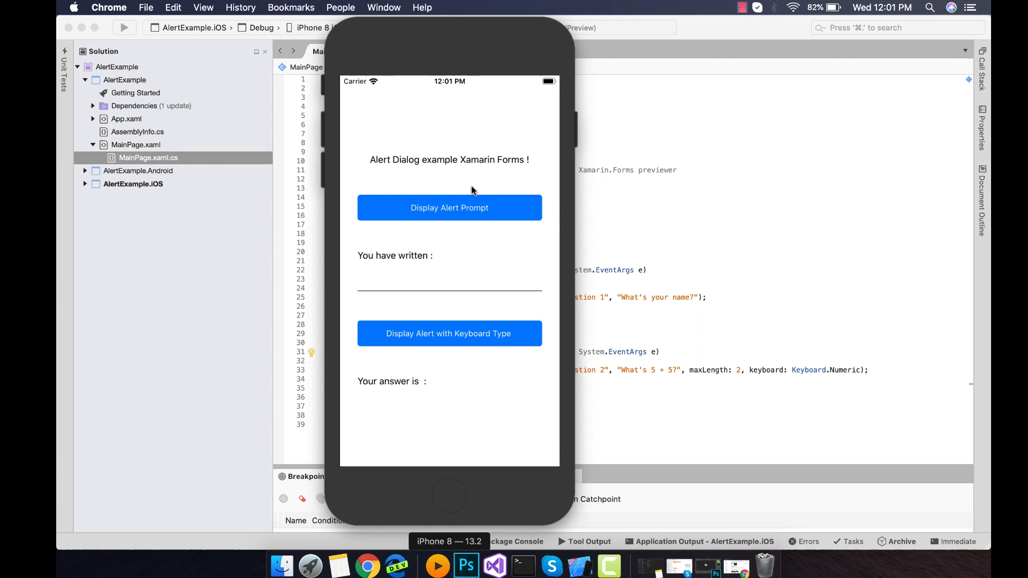
{"action": "left_click", "coordinate": [450, 208]}
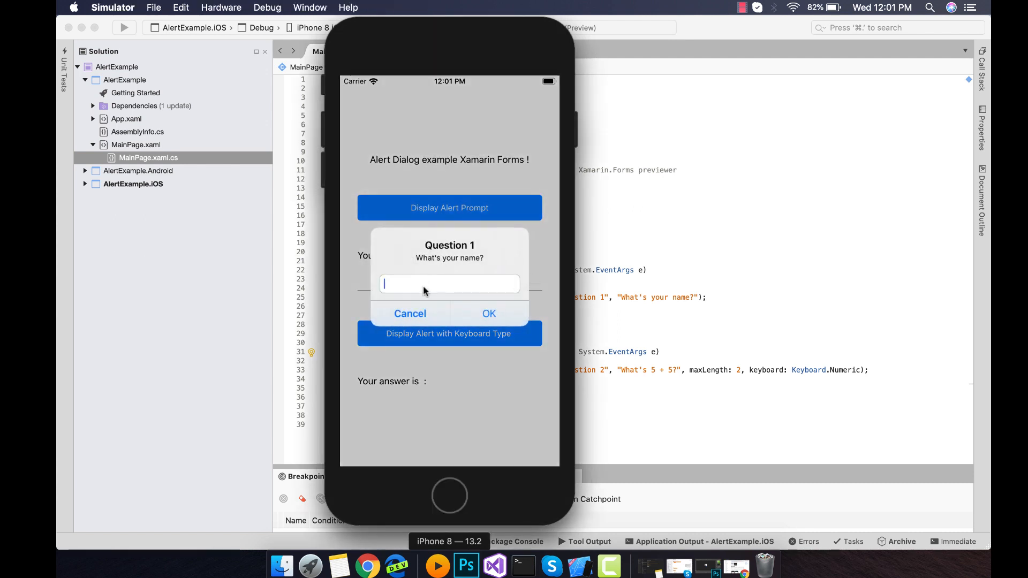
{"action": "type", "text": "D"}
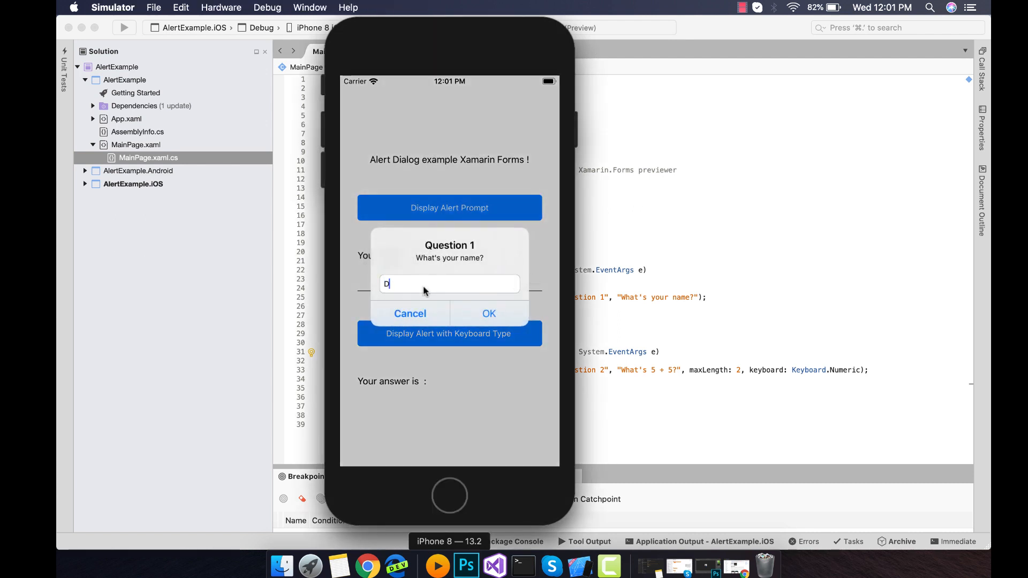
{"action": "left_click", "coordinate": [488, 313]}
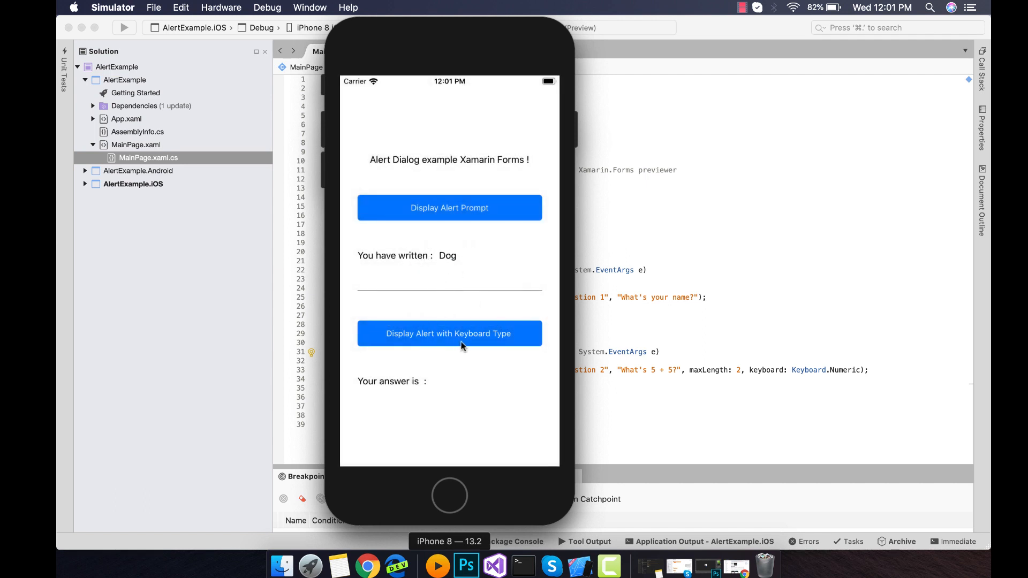
Answer the numeric question prompt with 10, then again with 1.
{"action": "left_click", "coordinate": [449, 333]}
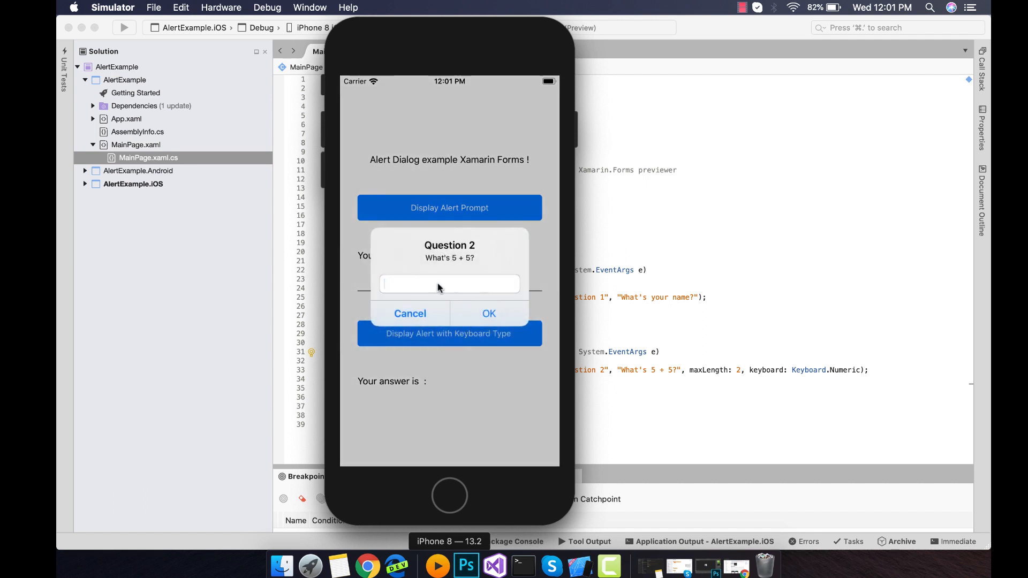
{"action": "type", "text": "10"}
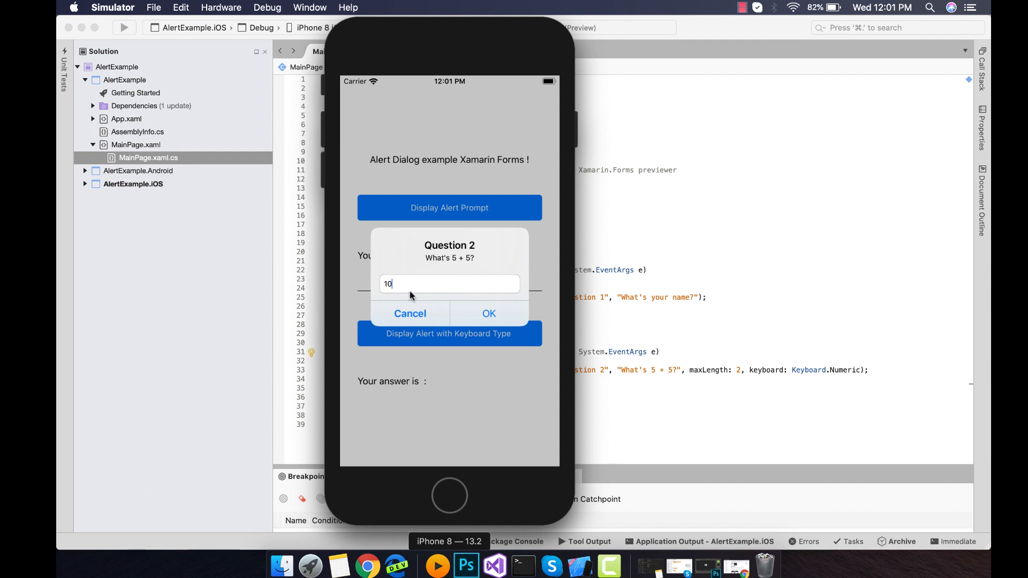
{"action": "mouse_move", "coordinate": [475, 321]}
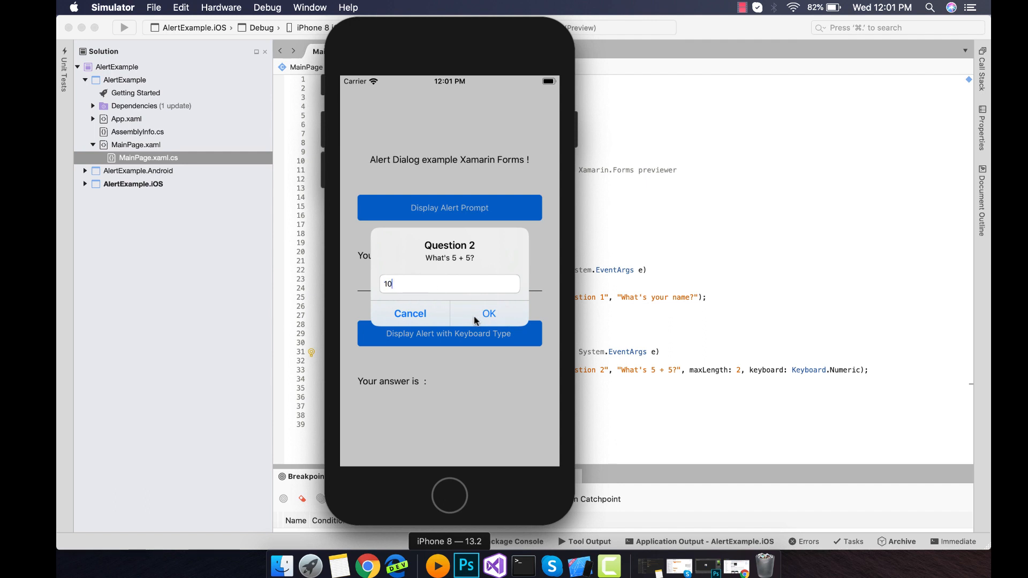
{"action": "left_click", "coordinate": [488, 313]}
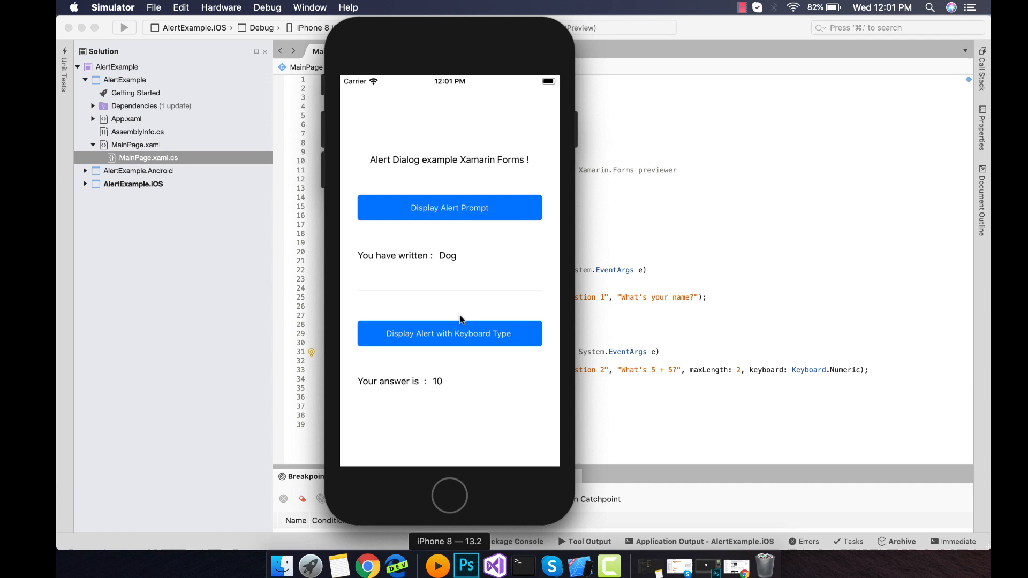
{"action": "left_click", "coordinate": [449, 333]}
{"action": "type", "text": "1"}
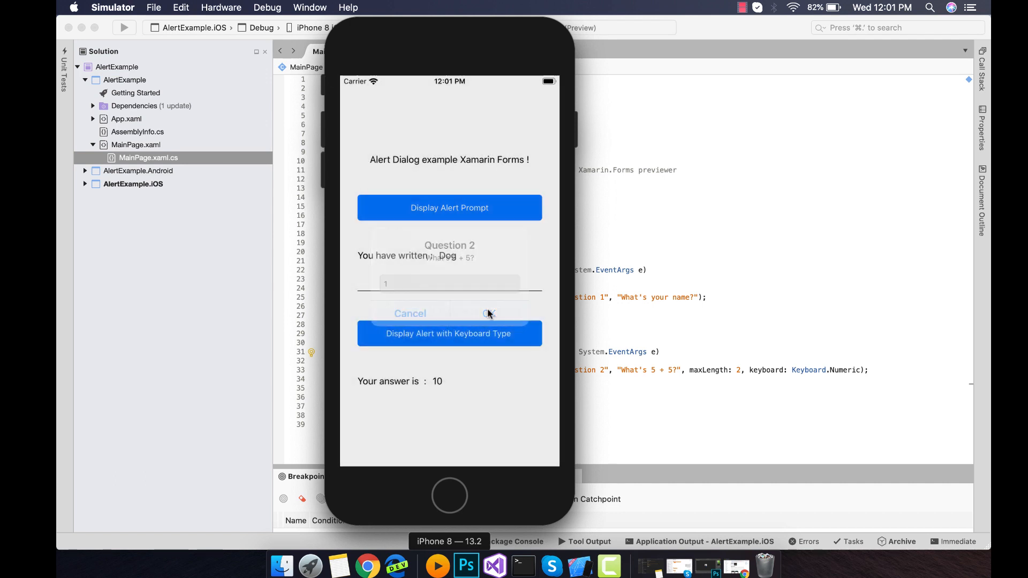
{"action": "left_click", "coordinate": [449, 333]}
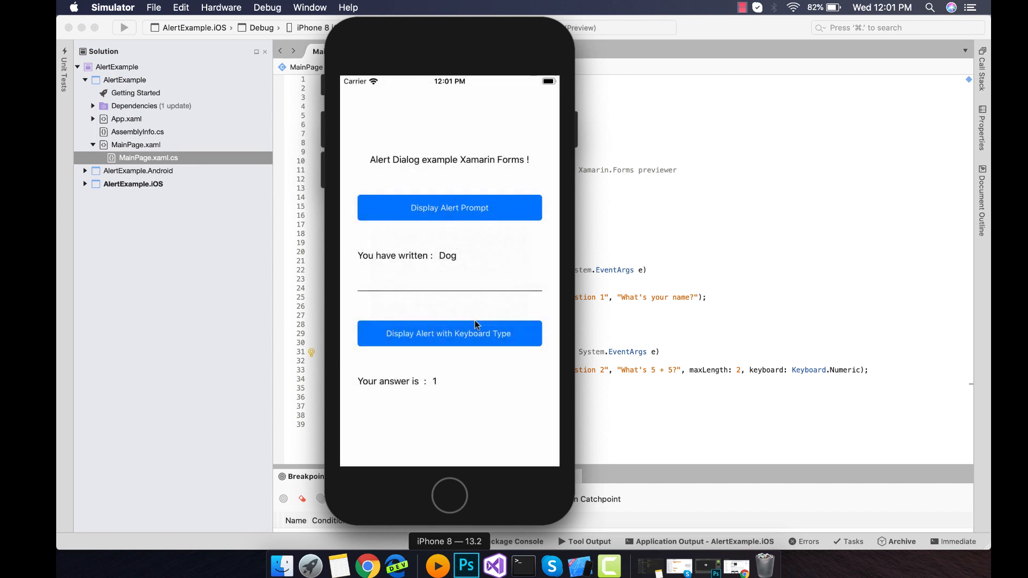
{"action": "left_click", "coordinate": [449, 333]}
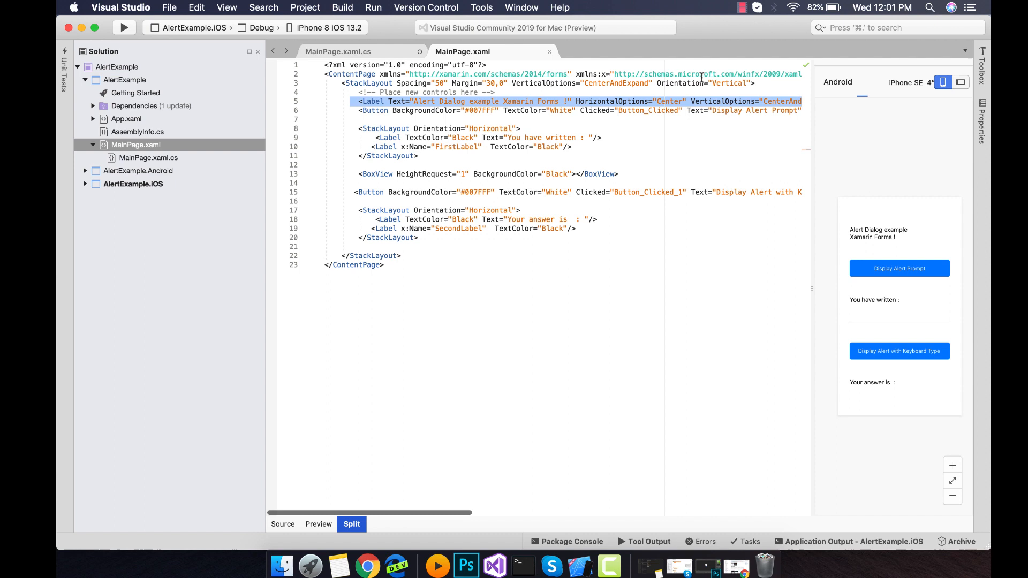
{"action": "mouse_move", "coordinate": [900, 225]}
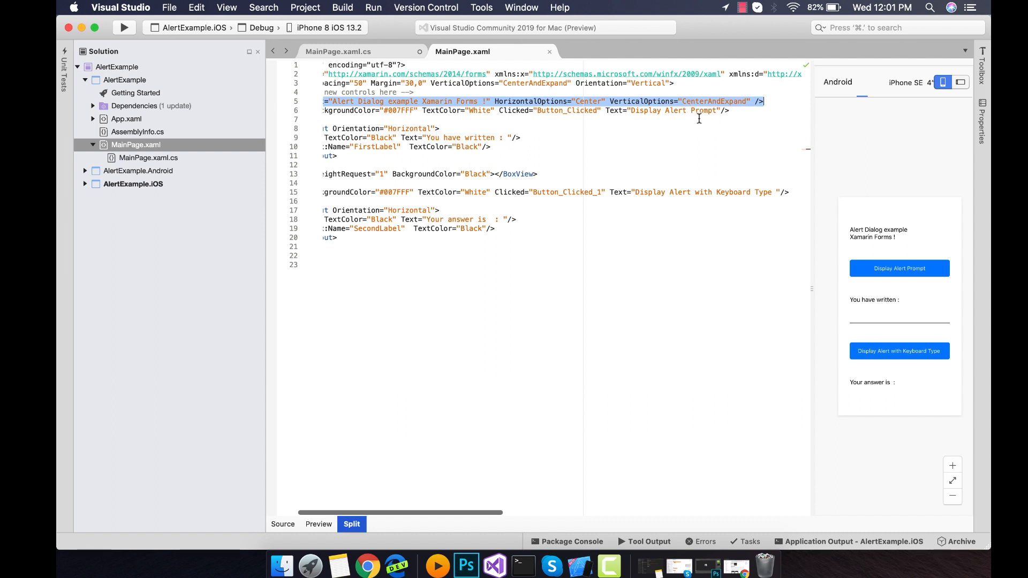
{"action": "mouse_move", "coordinate": [651, 301]}
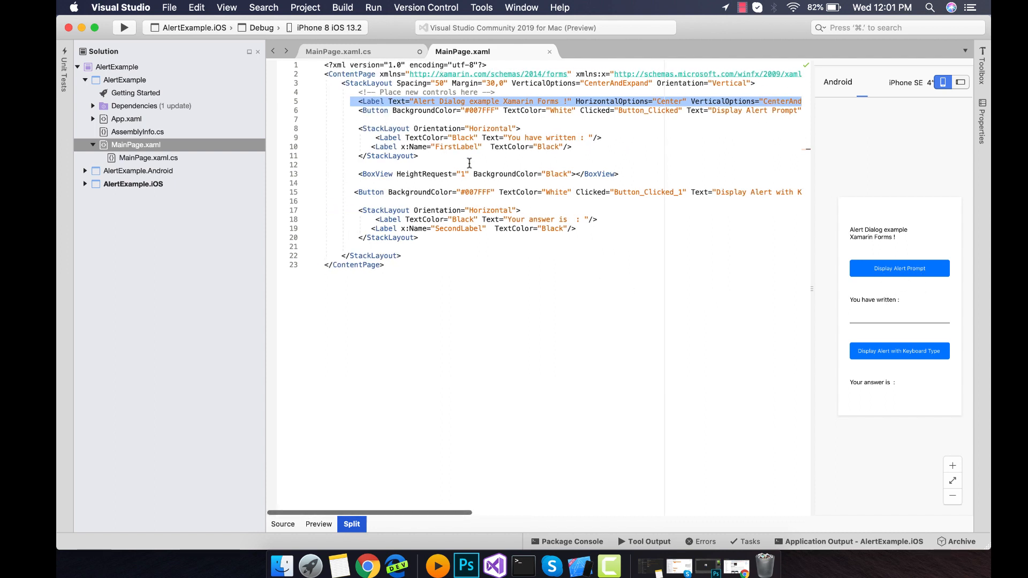
{"action": "mouse_move", "coordinate": [639, 199]}
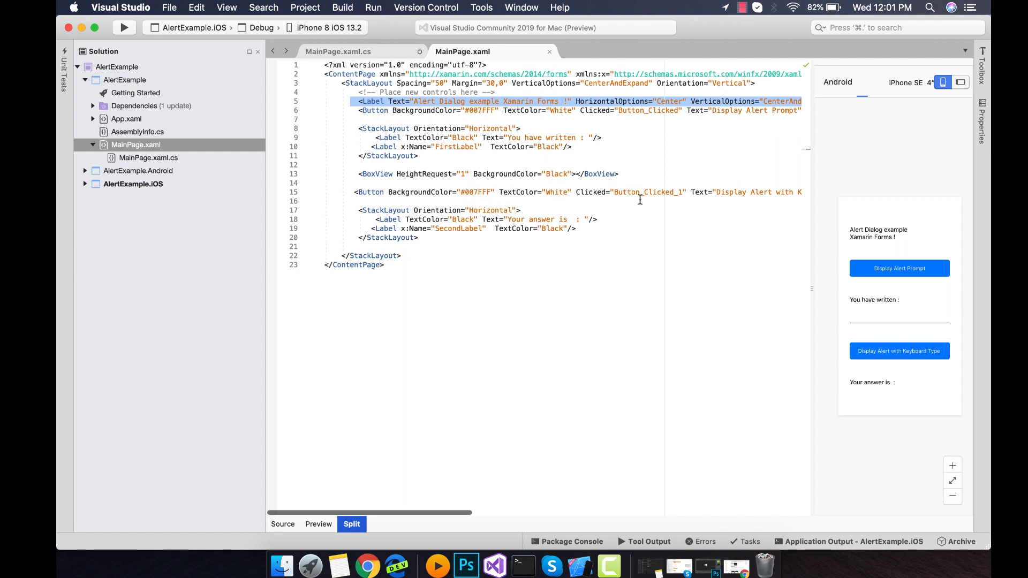
Scroll the MainPage.xaml split view sideways to read the Label and Button markup.
{"action": "scroll", "scroll_direction": "right", "scroll_amount": 3}
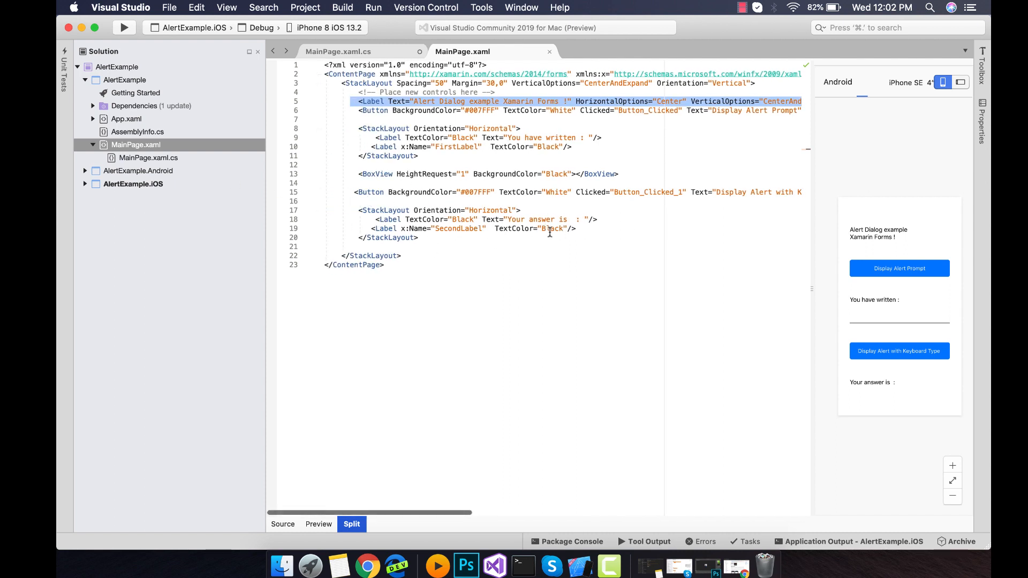
{"action": "left_click", "coordinate": [148, 157]}
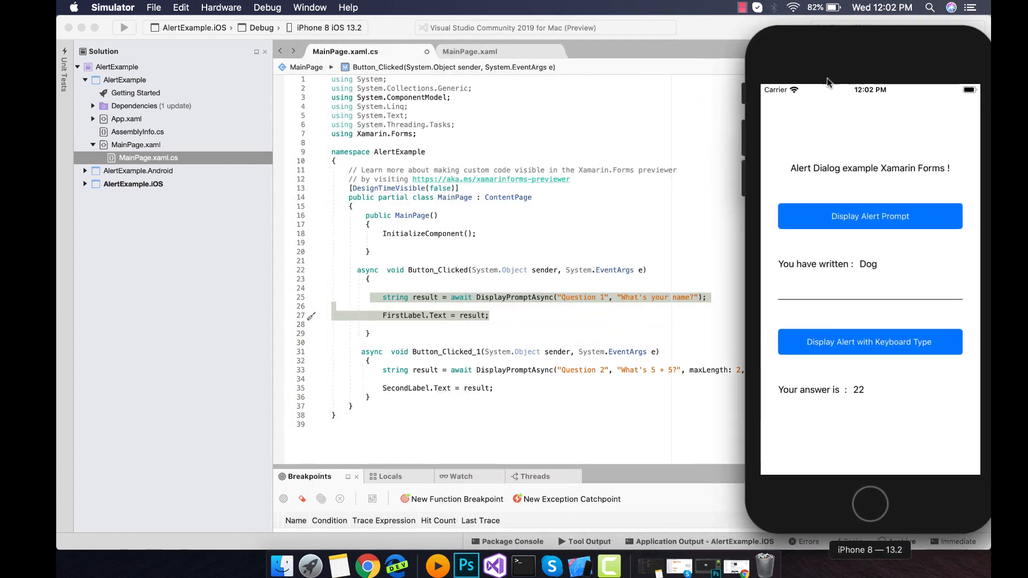
Enter 1 in the name prompt, then bring up the numeric Question 2 prompt.
{"action": "left_click", "coordinate": [869, 216]}
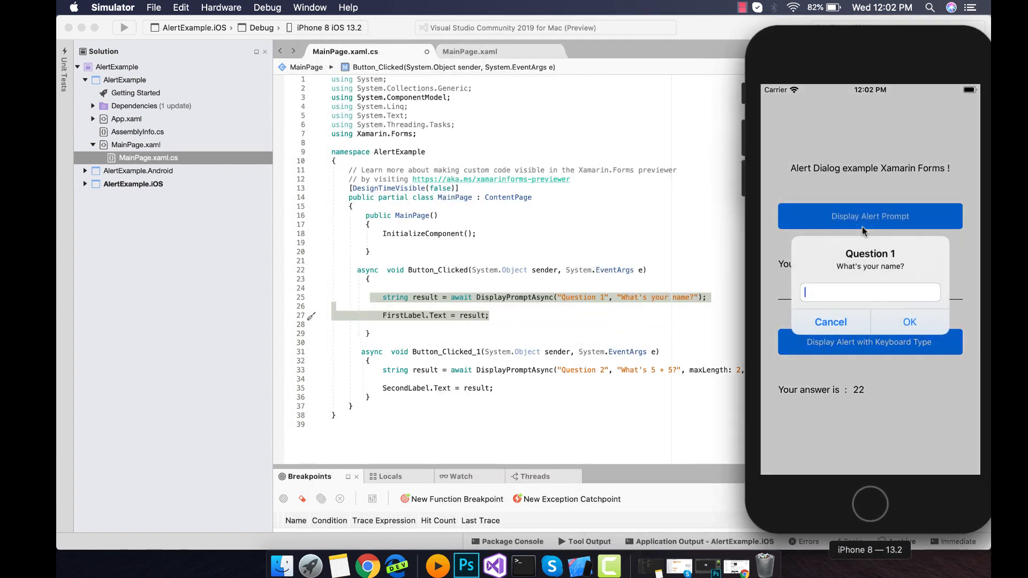
{"action": "mouse_move", "coordinate": [701, 287]}
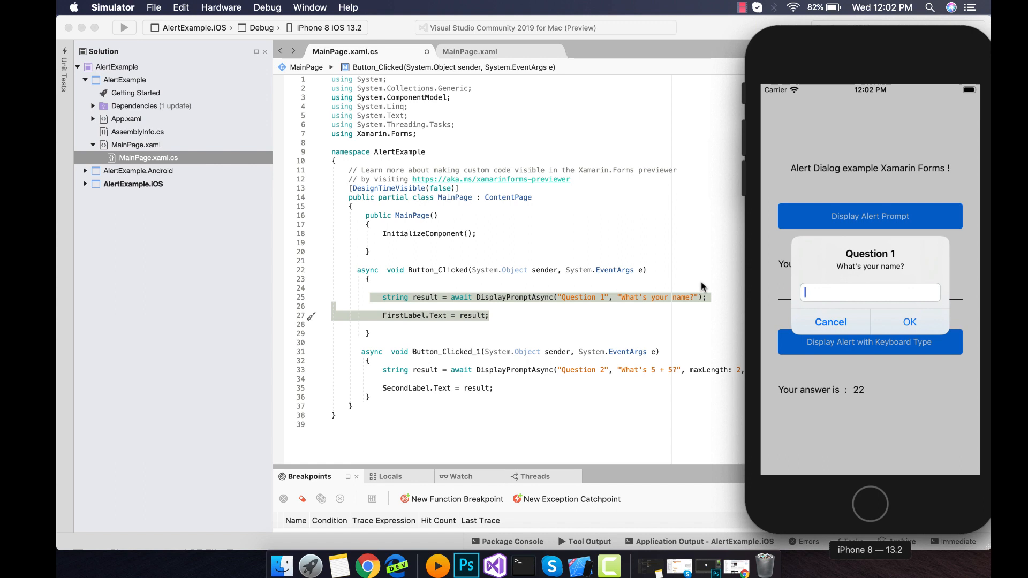
{"action": "mouse_move", "coordinate": [389, 313]}
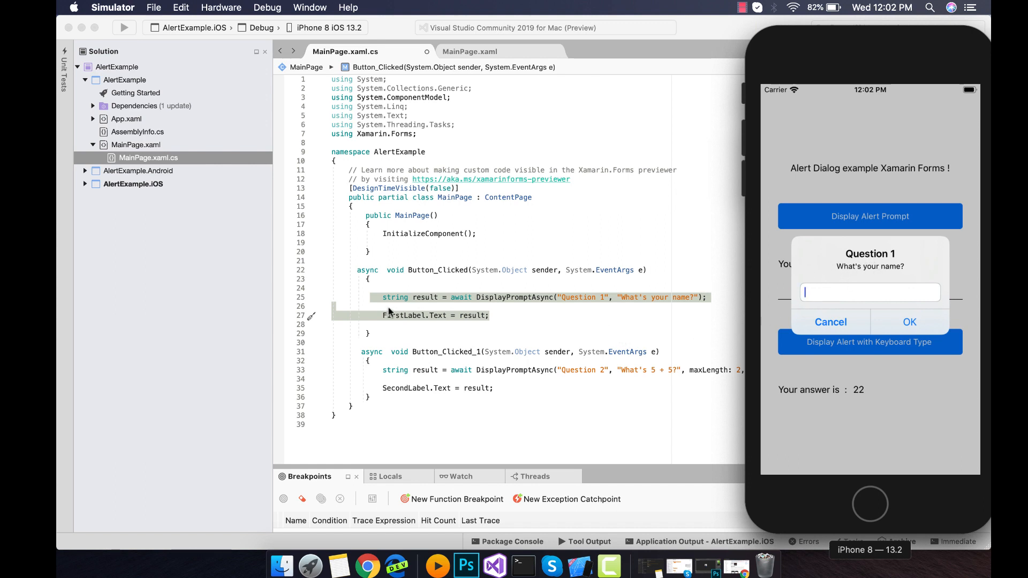
{"action": "type", "text": "1"}
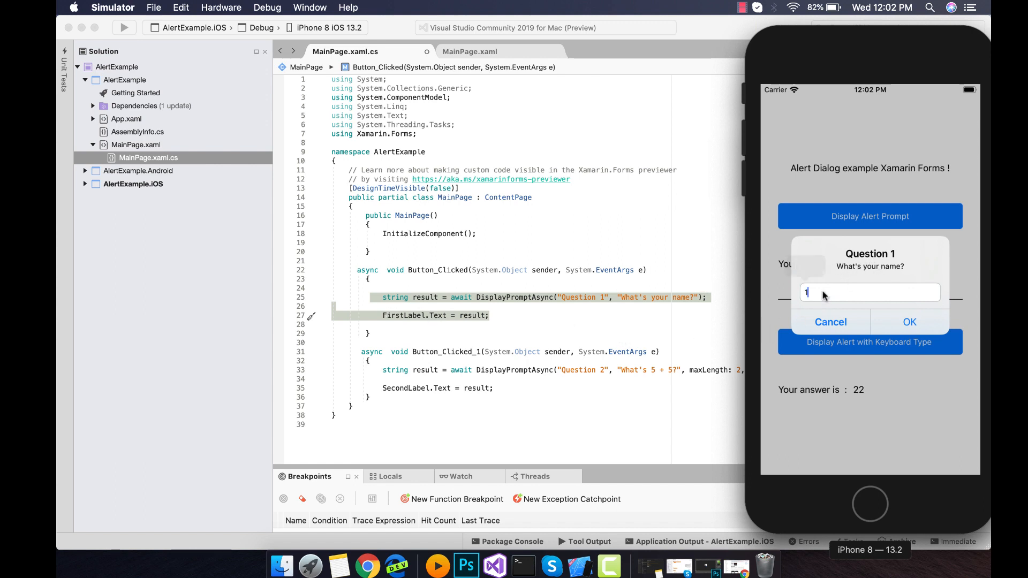
{"action": "left_click", "coordinate": [909, 322]}
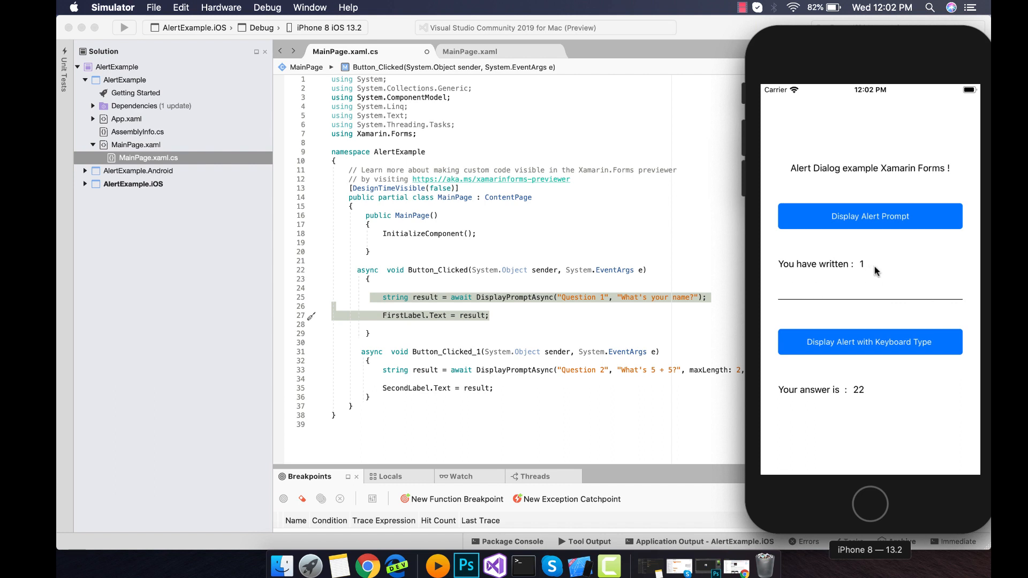
{"action": "mouse_move", "coordinate": [870, 337]}
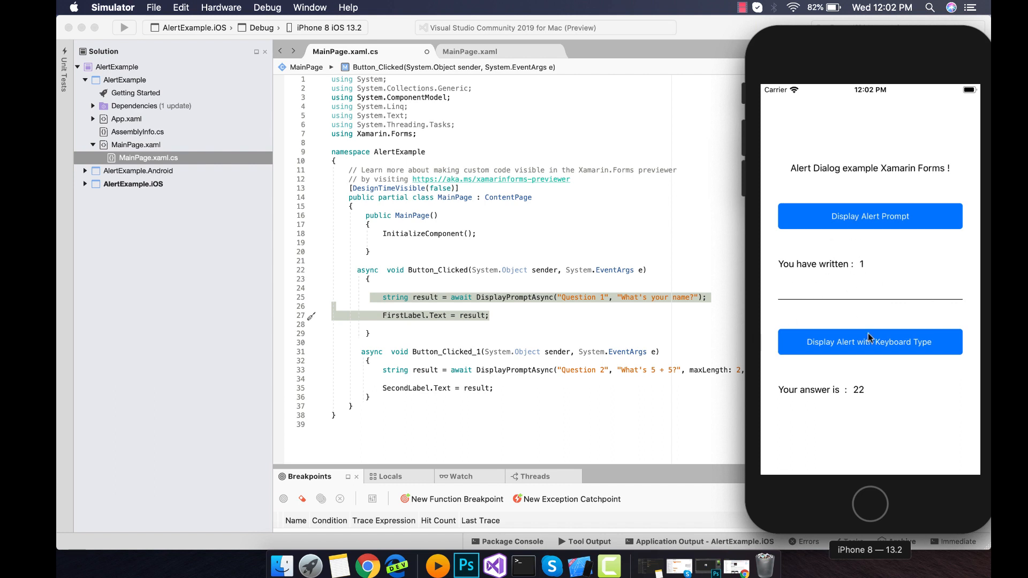
{"action": "left_click", "coordinate": [869, 342]}
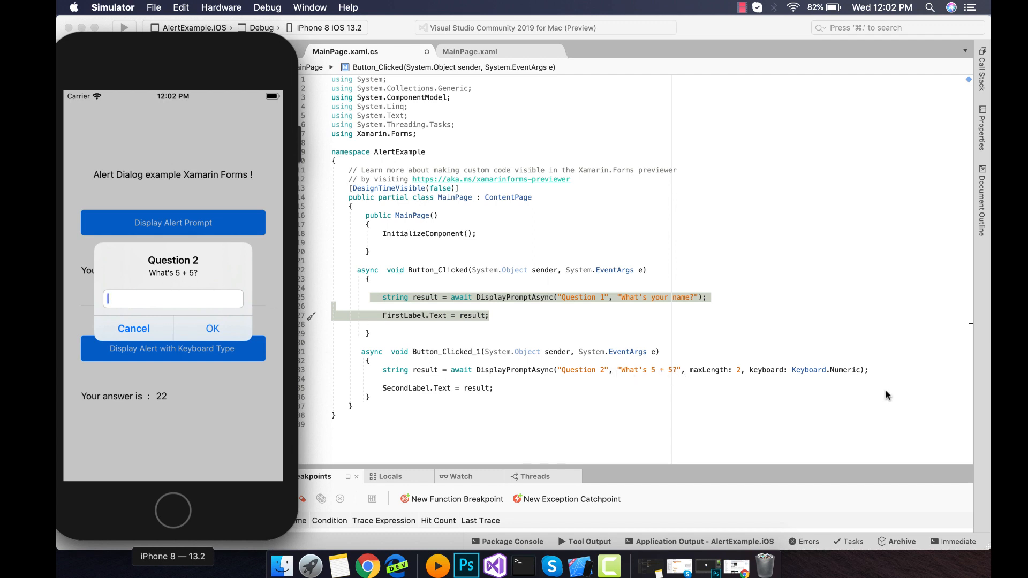
{"action": "mouse_move", "coordinate": [186, 300]}
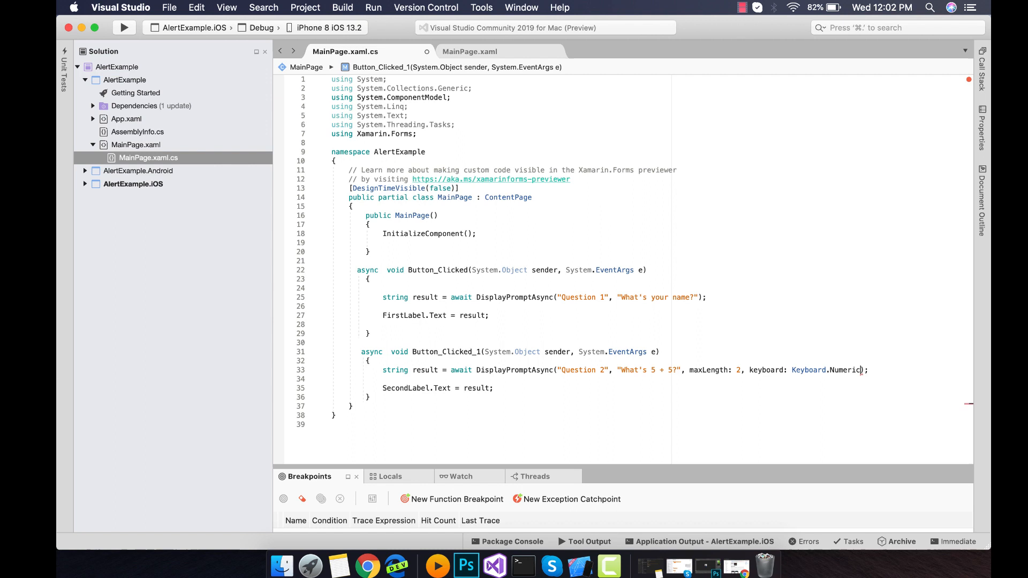
{"action": "double_click", "coordinate": [435, 388]}
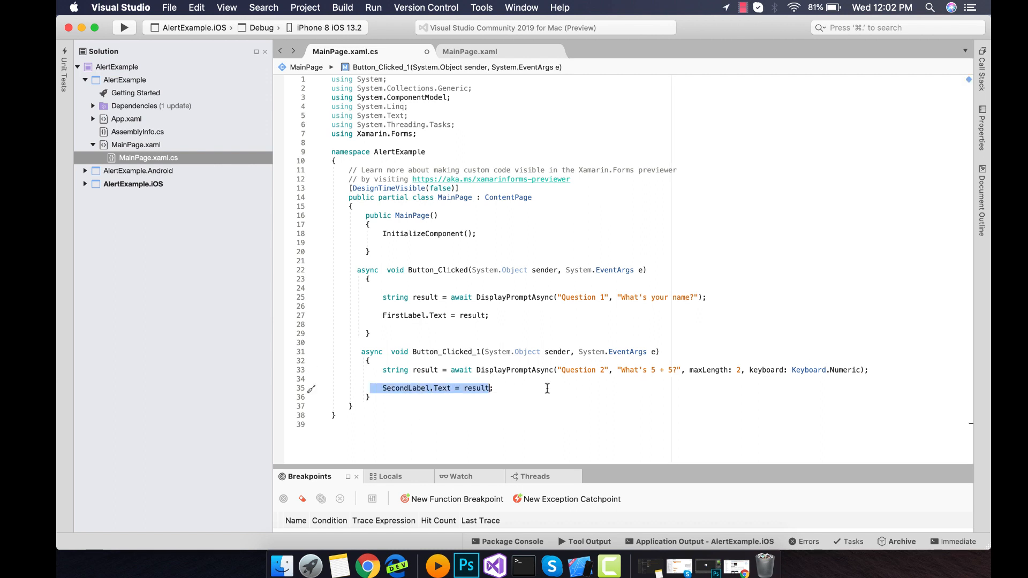
{"action": "mouse_move", "coordinate": [441, 393]}
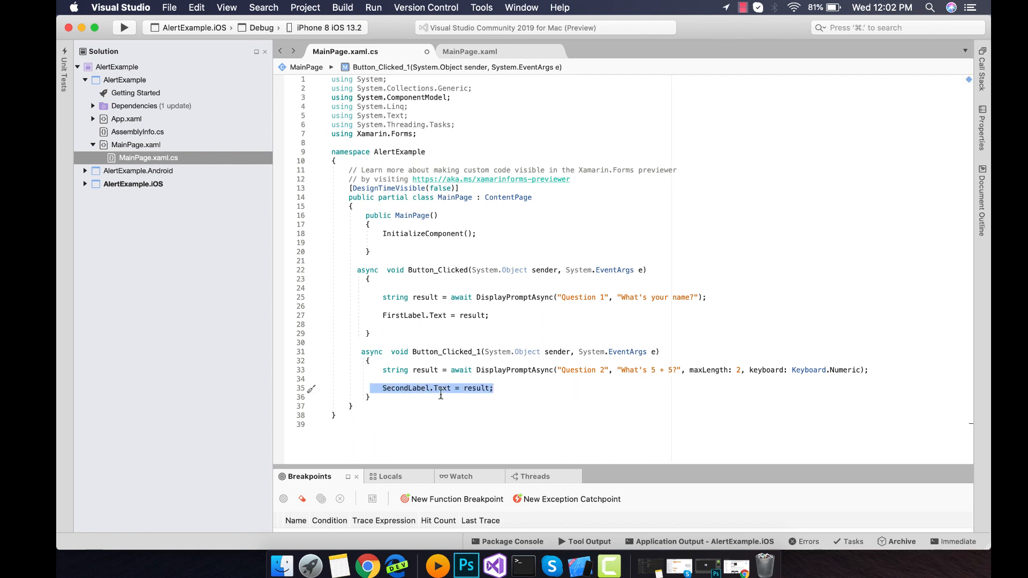